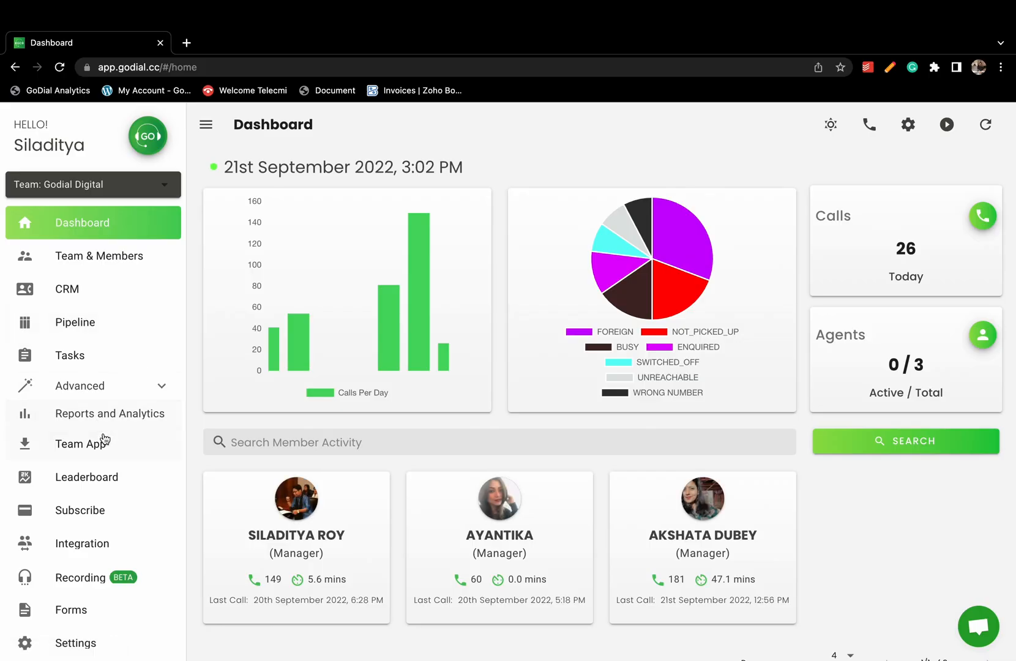
pyautogui.moveTo(114, 425)
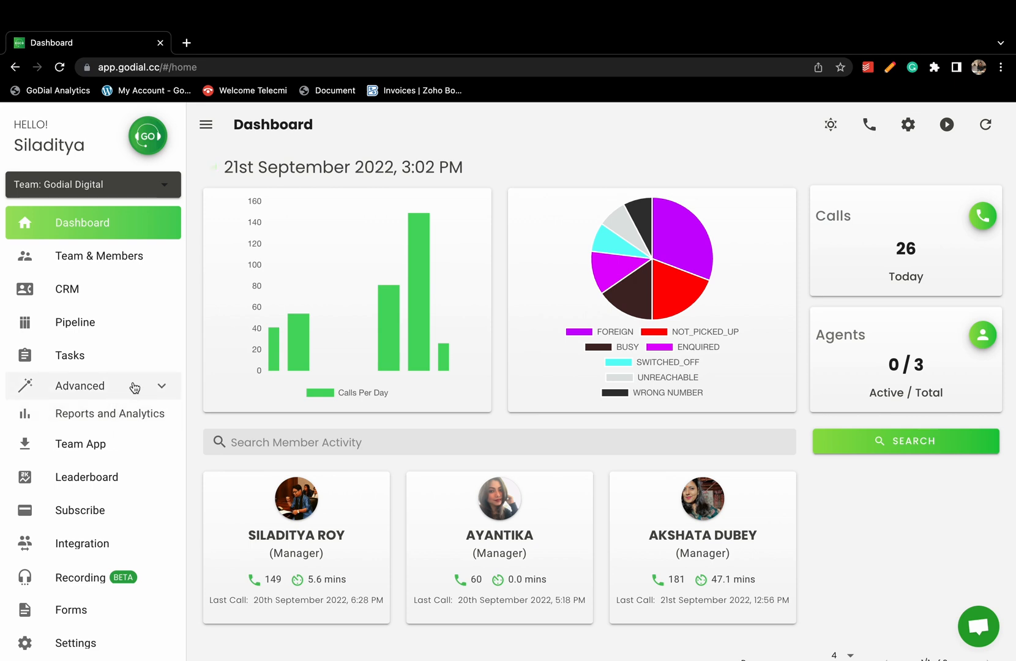
# Expand the Advanced section to reveal Automation, Voice Broadcast and Web Dialer
pyautogui.click(79, 386)
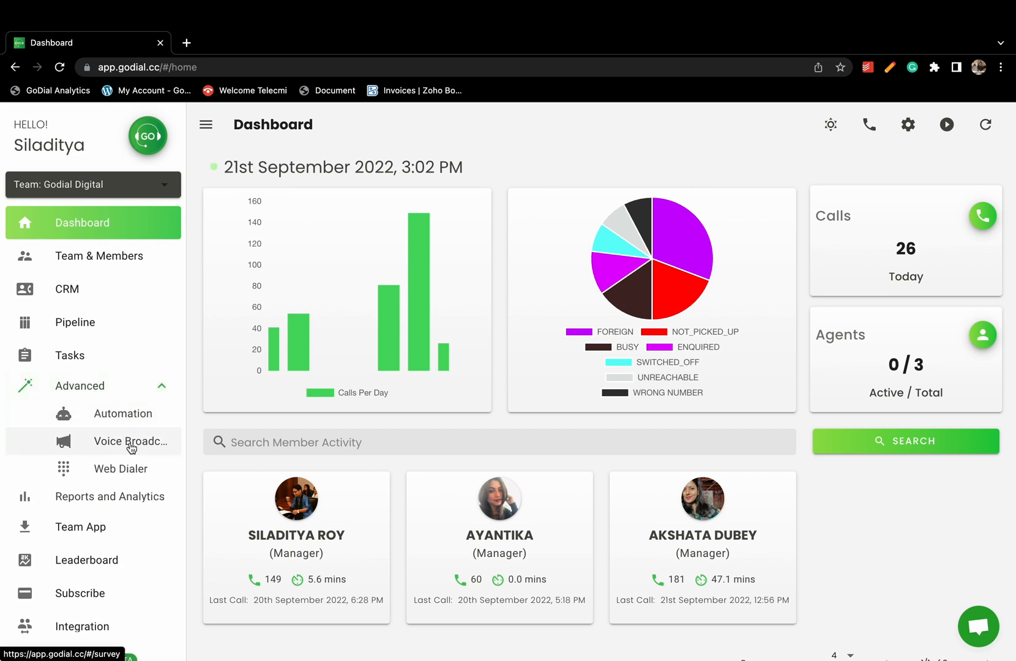
# Go to the Voice Broadcast page and bring the Twilio Settings and Call Settings cards into view
pyautogui.click(131, 442)
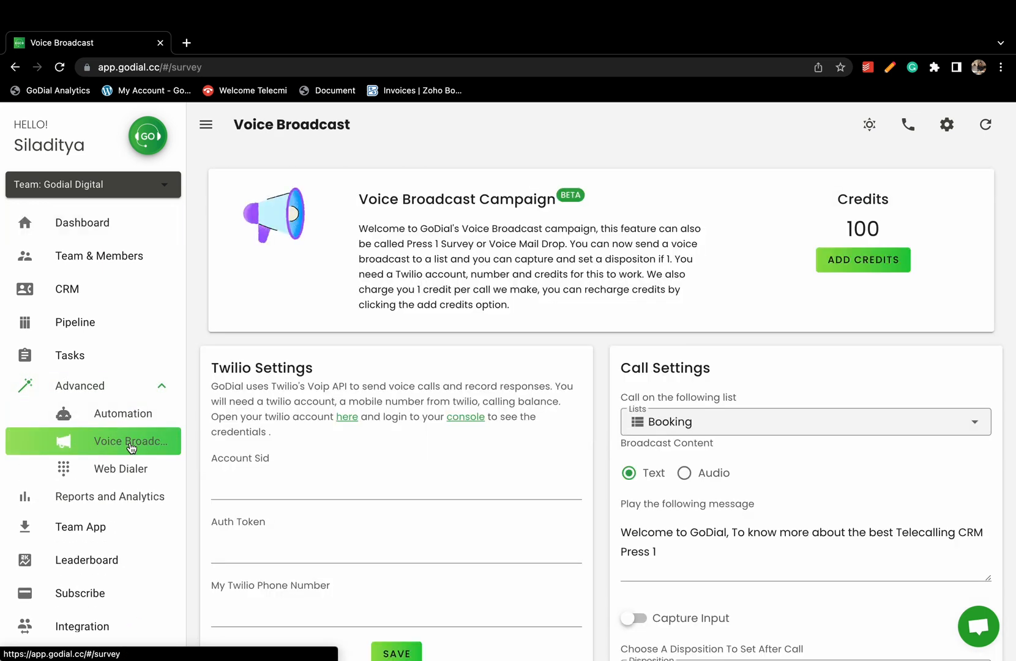
pyautogui.scroll(-3)
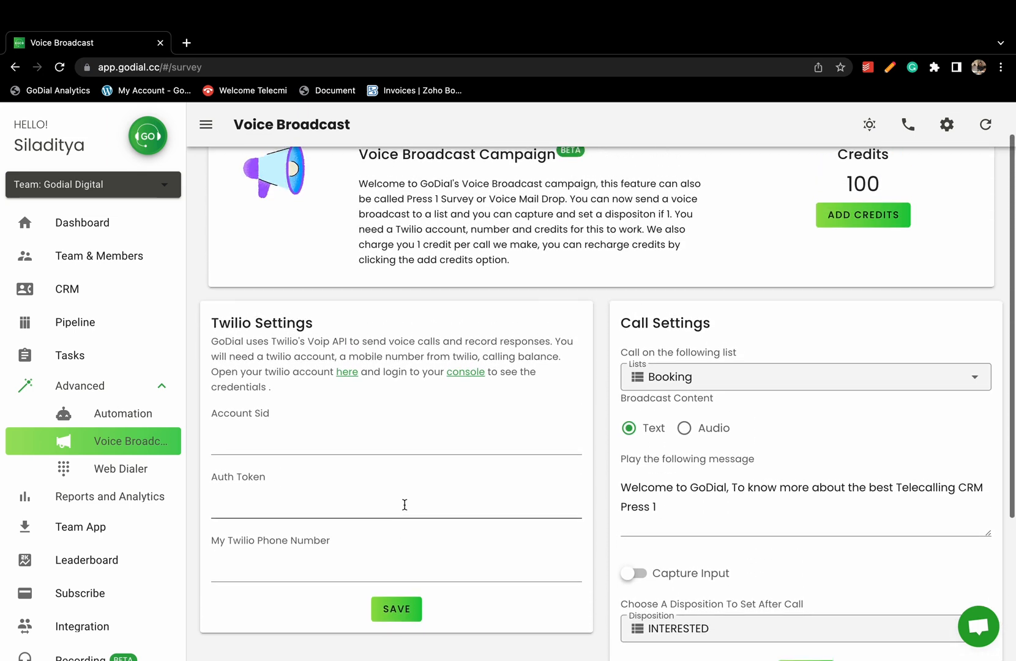
pyautogui.scroll(-3)
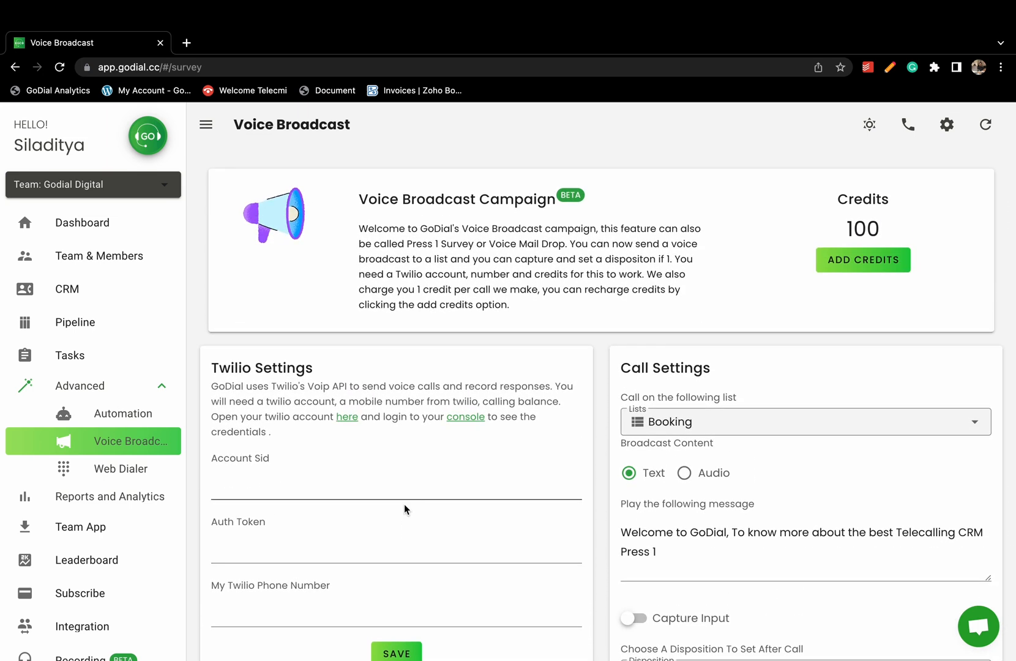
pyautogui.moveTo(347, 416)
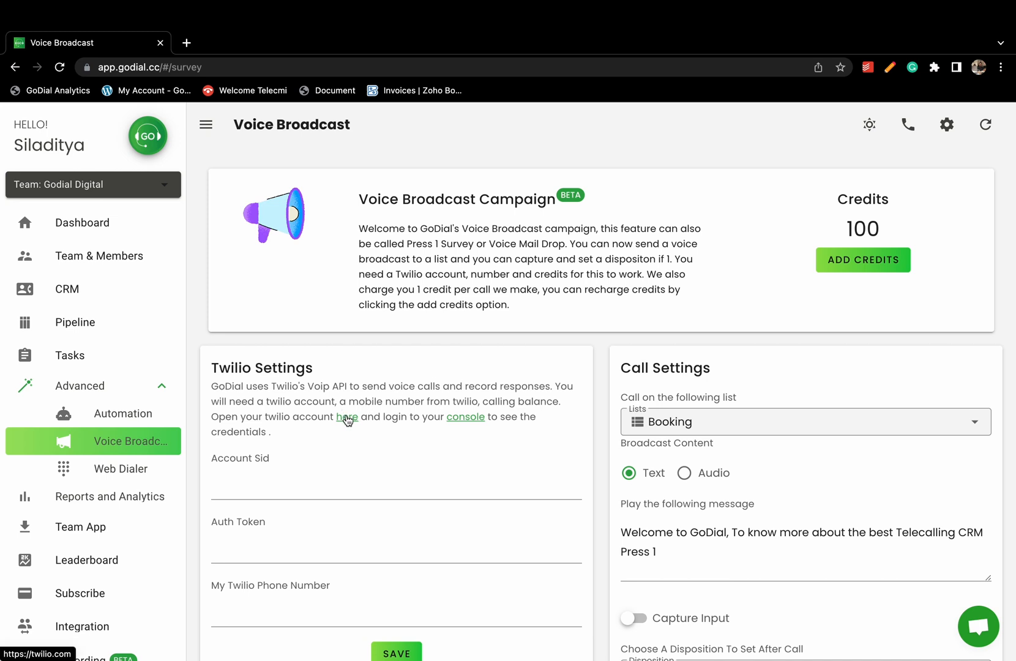
# Copy the Account SID from the Twilio Console's Account Info
pyautogui.click(346, 416)
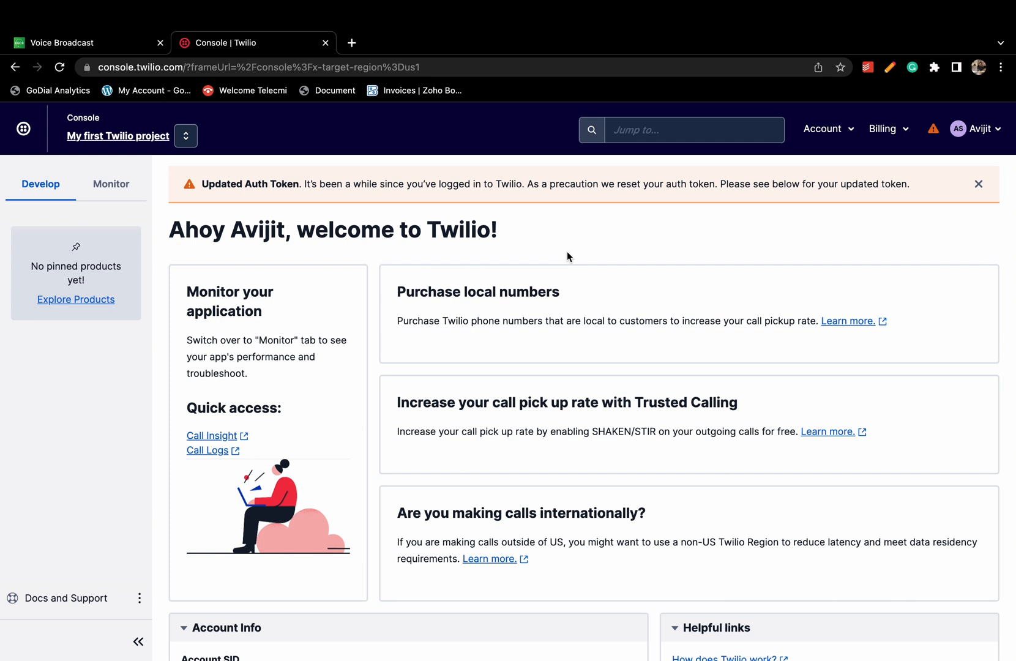
pyautogui.scroll(-3)
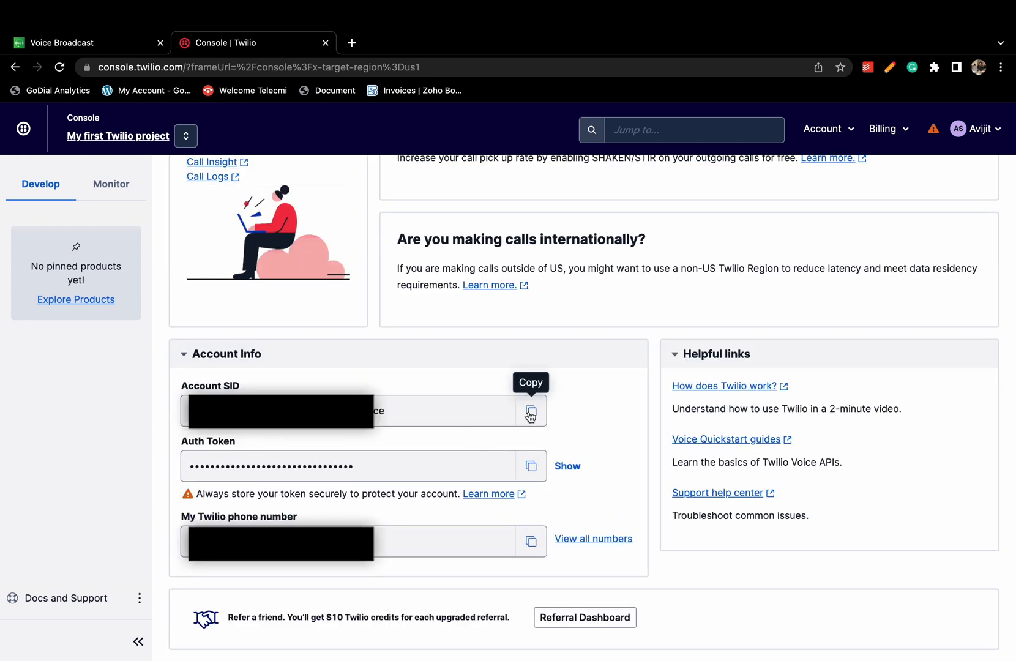
pyautogui.click(85, 43)
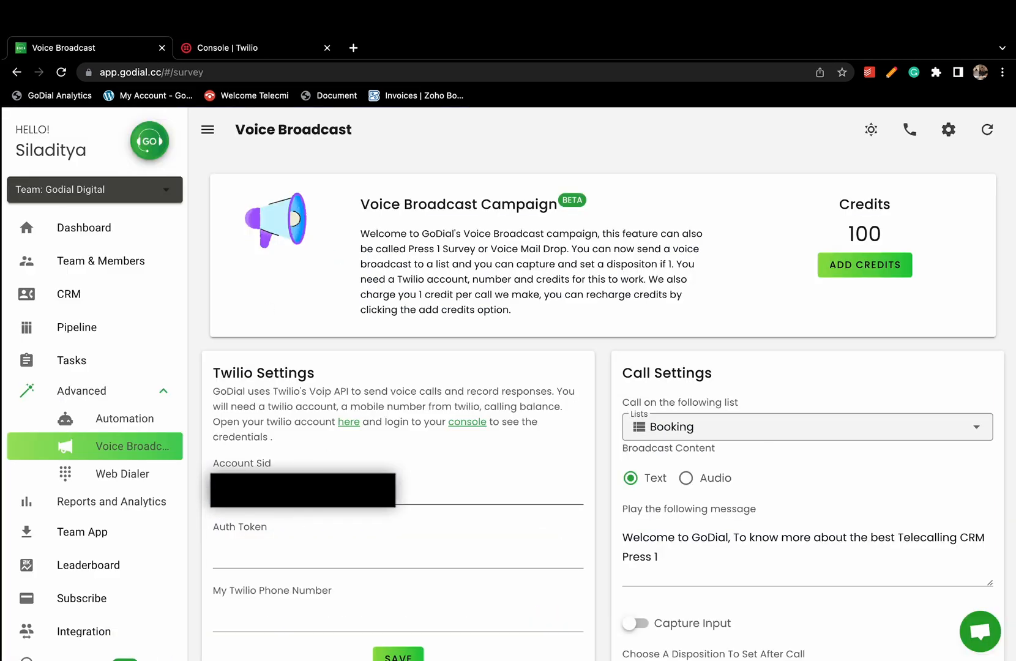
# Fill the Twilio Account Sid, Auth Token and phone number into GoDial's Twilio Settings
pyautogui.click(252, 47)
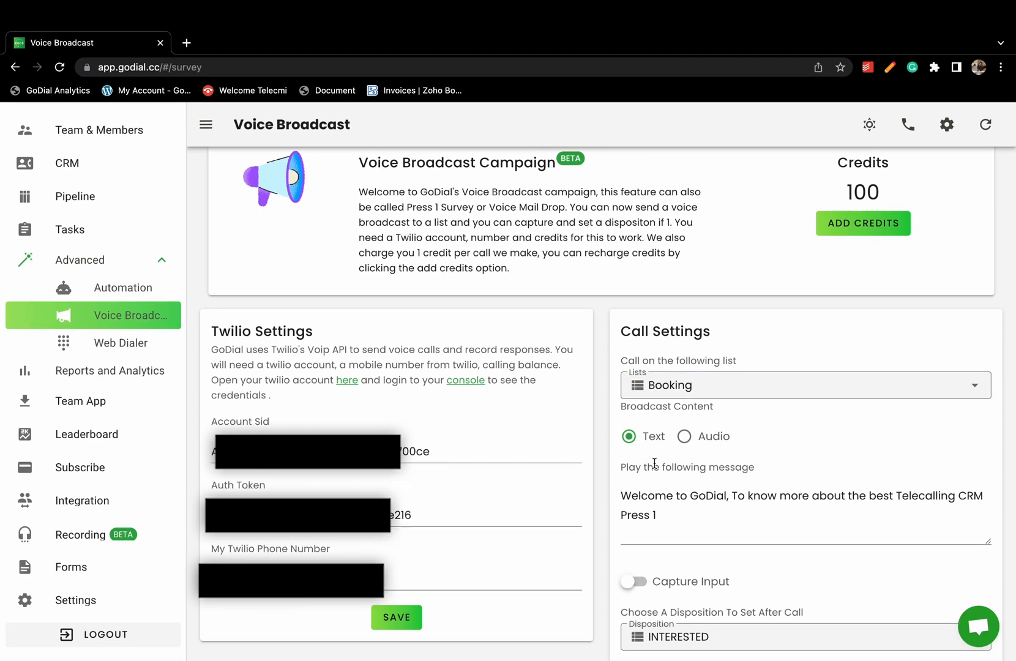
# Target GODIAL_SIGNUP_LIST, set the content to an audio file URL and enable Capture Input
pyautogui.click(802, 384)
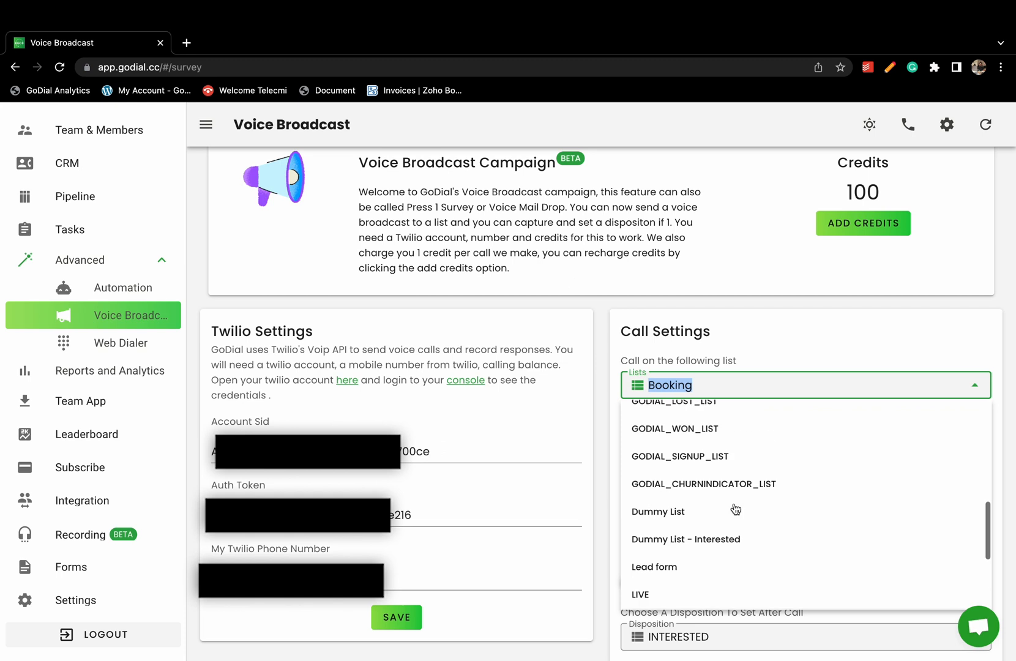
pyautogui.click(679, 455)
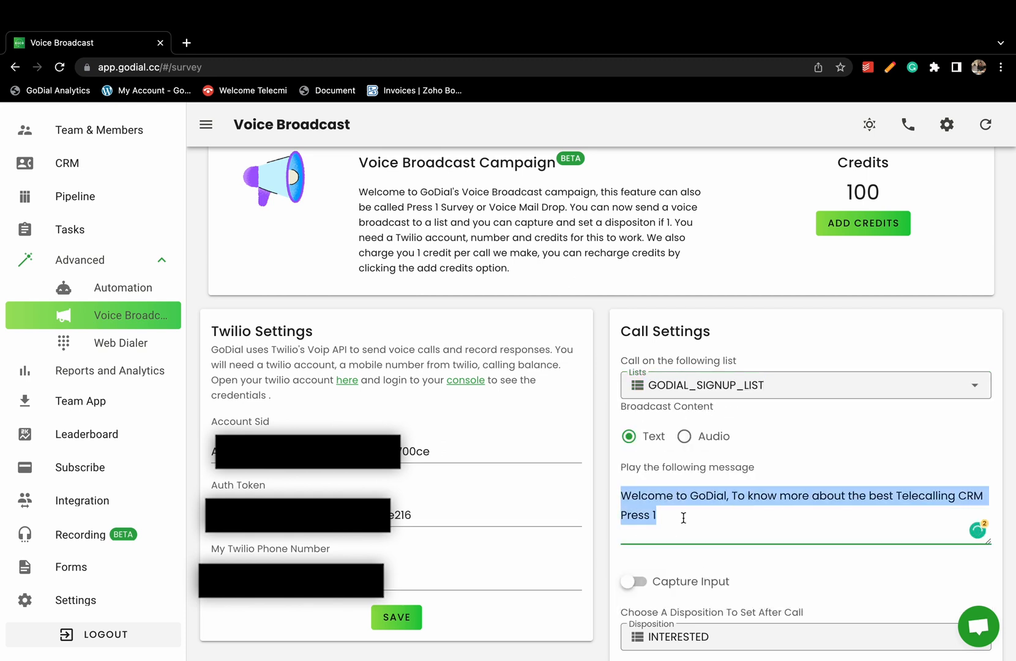
pyautogui.click(683, 436)
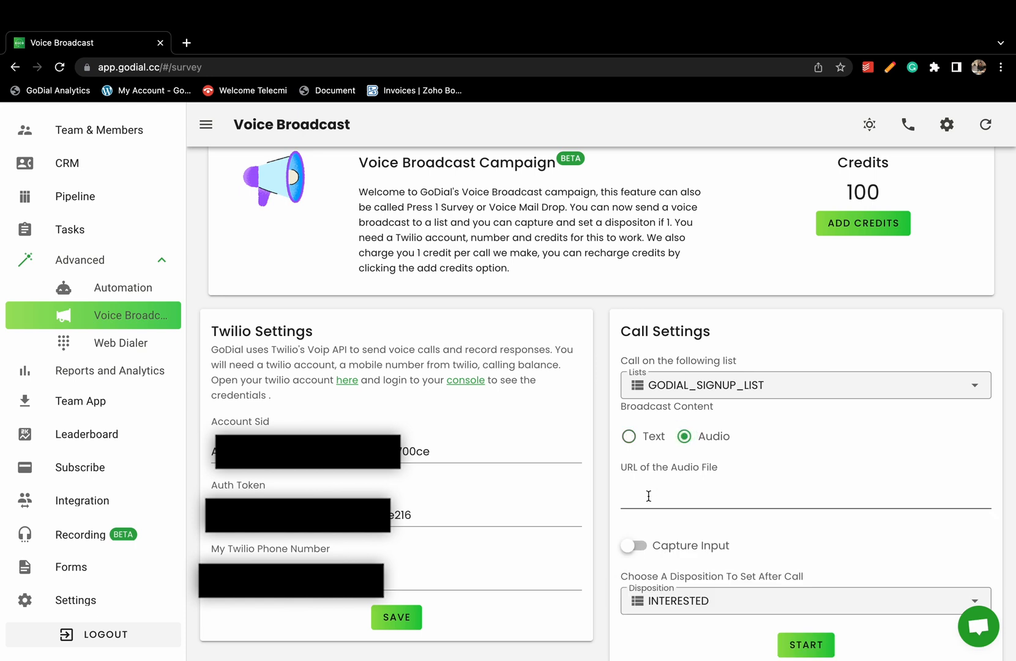
pyautogui.click(803, 498)
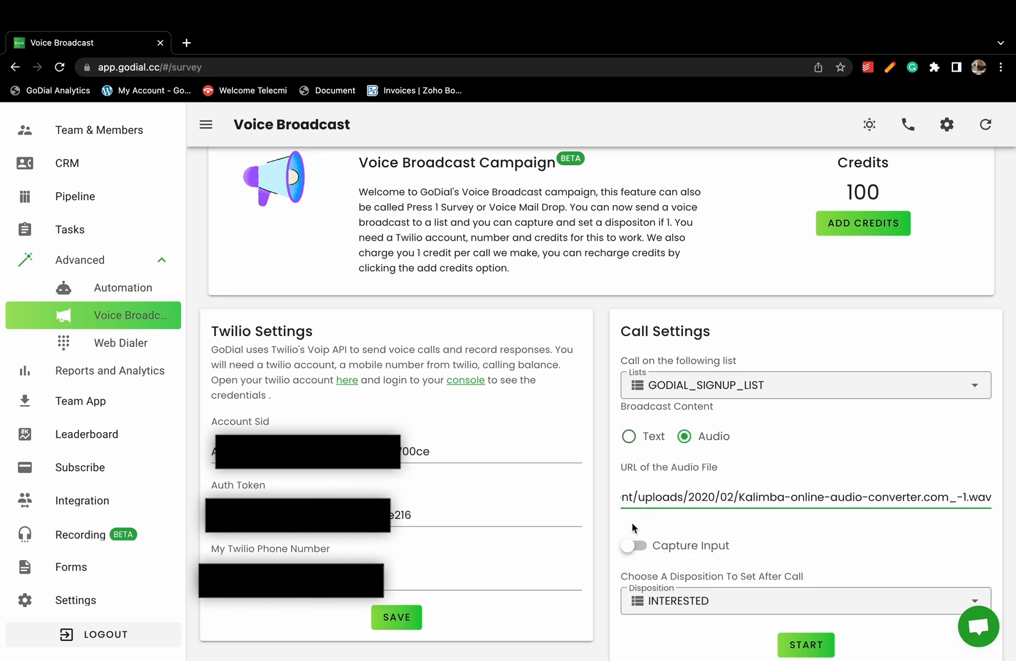
pyautogui.click(634, 545)
pyautogui.write('45')
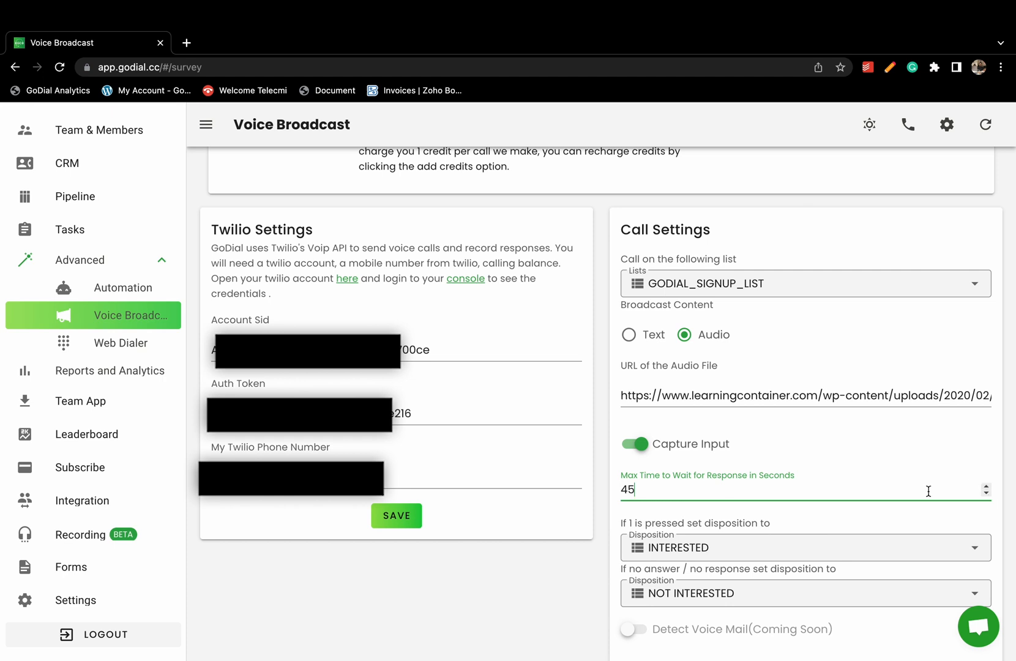
# Set a 45-second wait and make pressing 1 mark INTERESTED, leaving no response as NOT INTERESTED
pyautogui.click(803, 547)
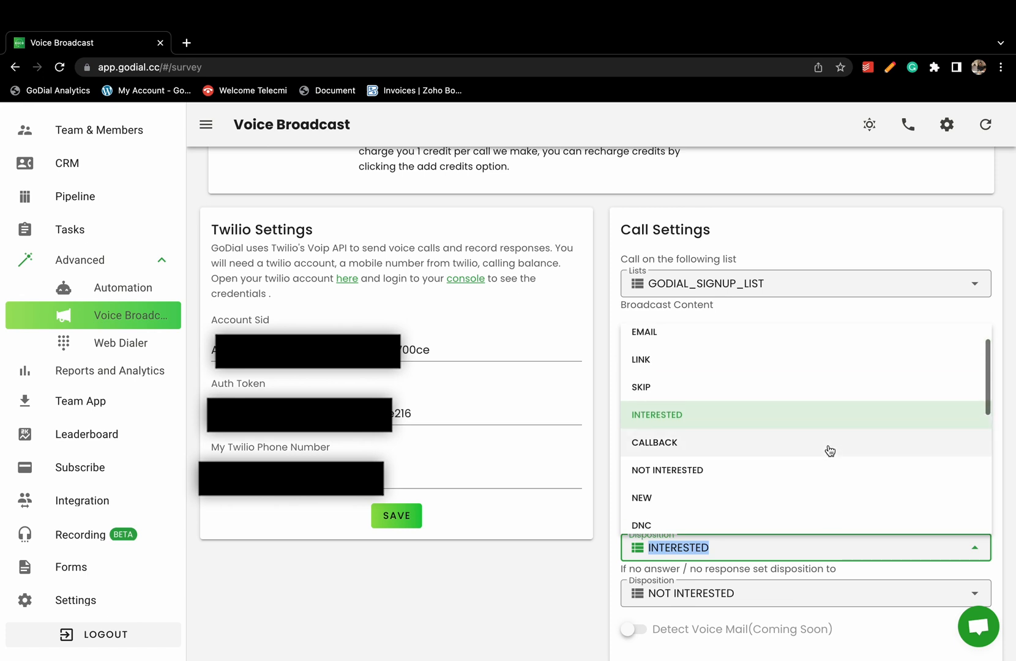
pyautogui.click(654, 443)
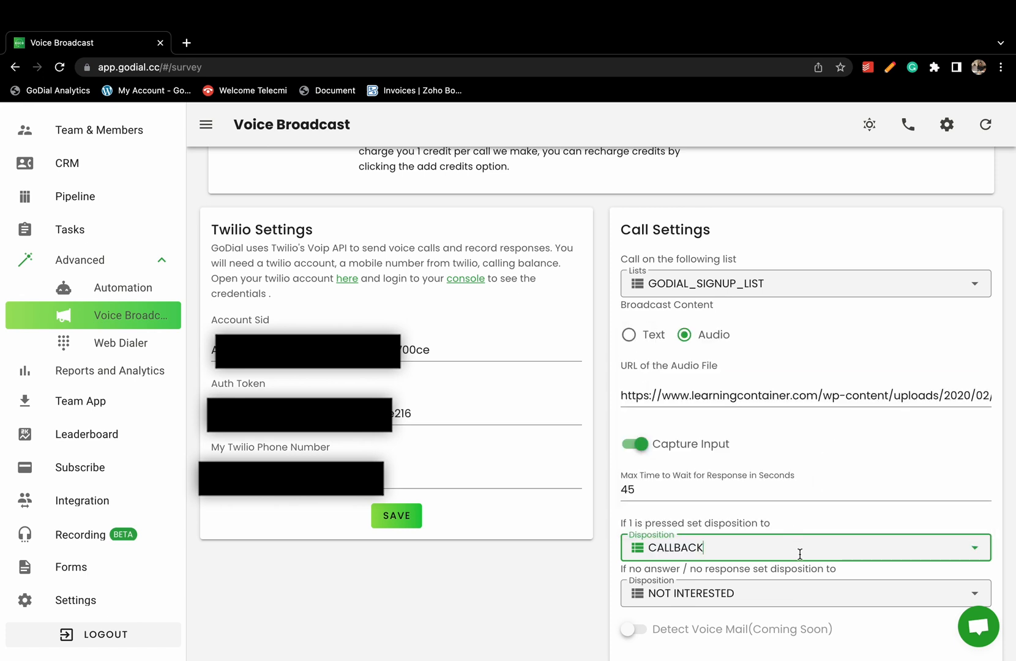
pyautogui.click(803, 547)
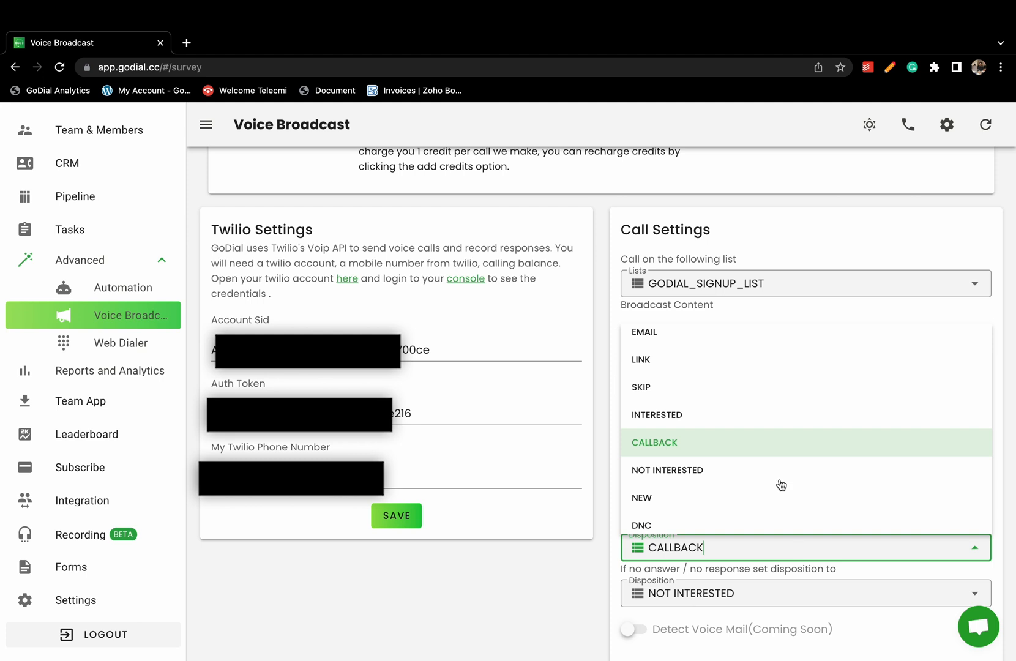
pyautogui.click(656, 415)
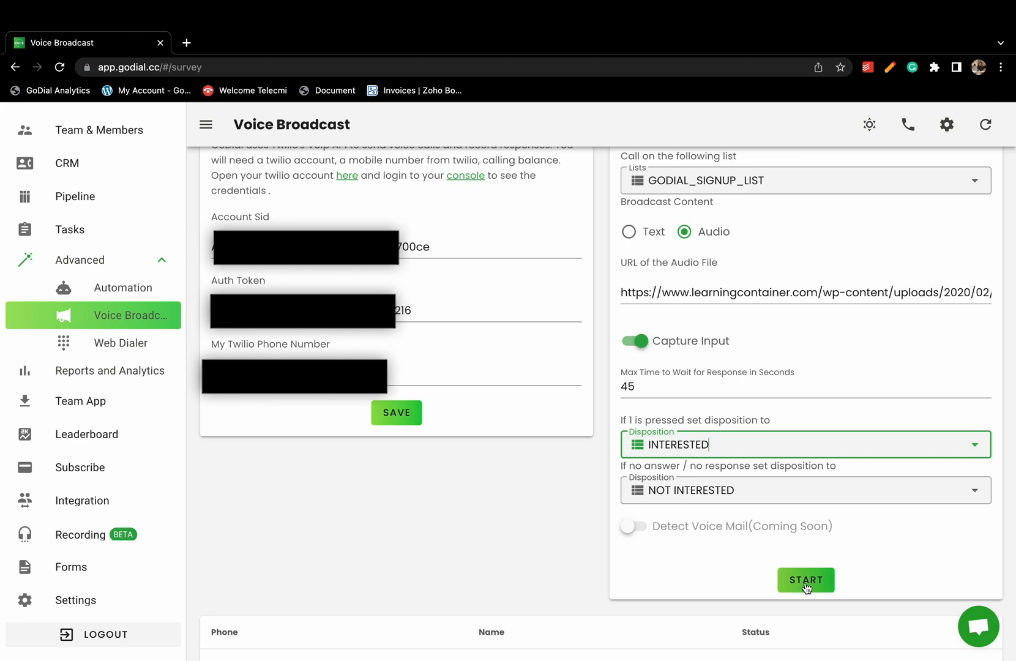
# Start the broadcast and view its TwilioSurvey calls in the Master report
pyautogui.click(804, 579)
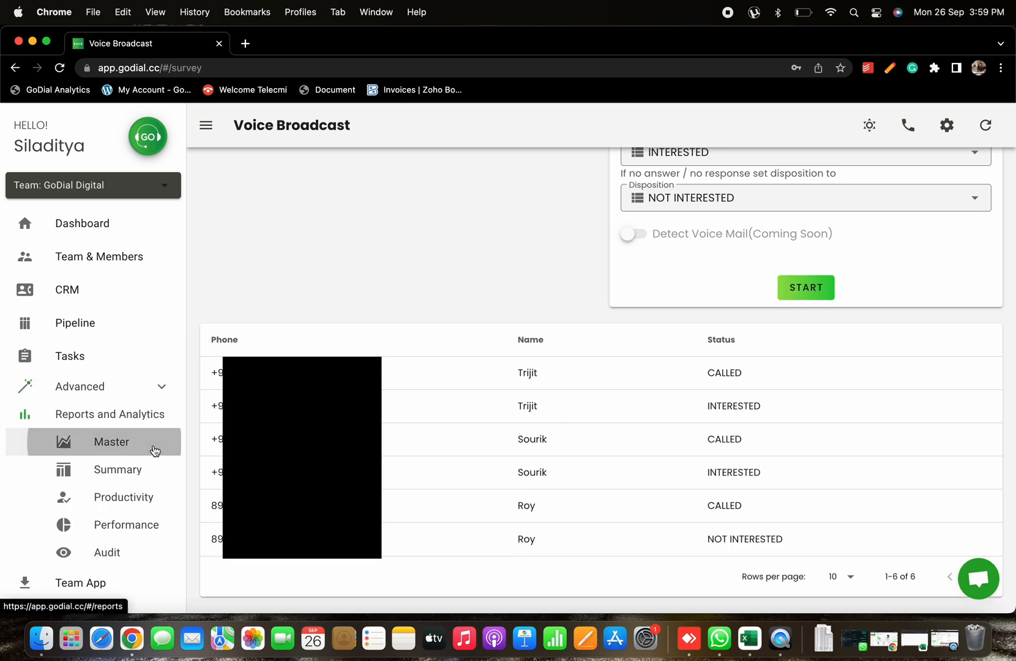
pyautogui.click(113, 442)
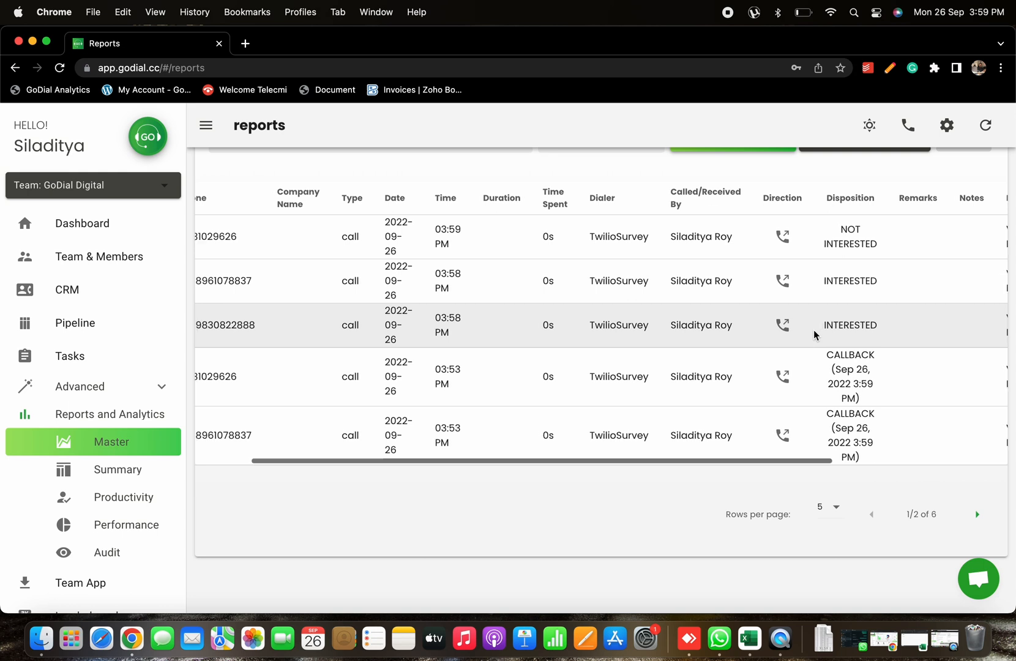